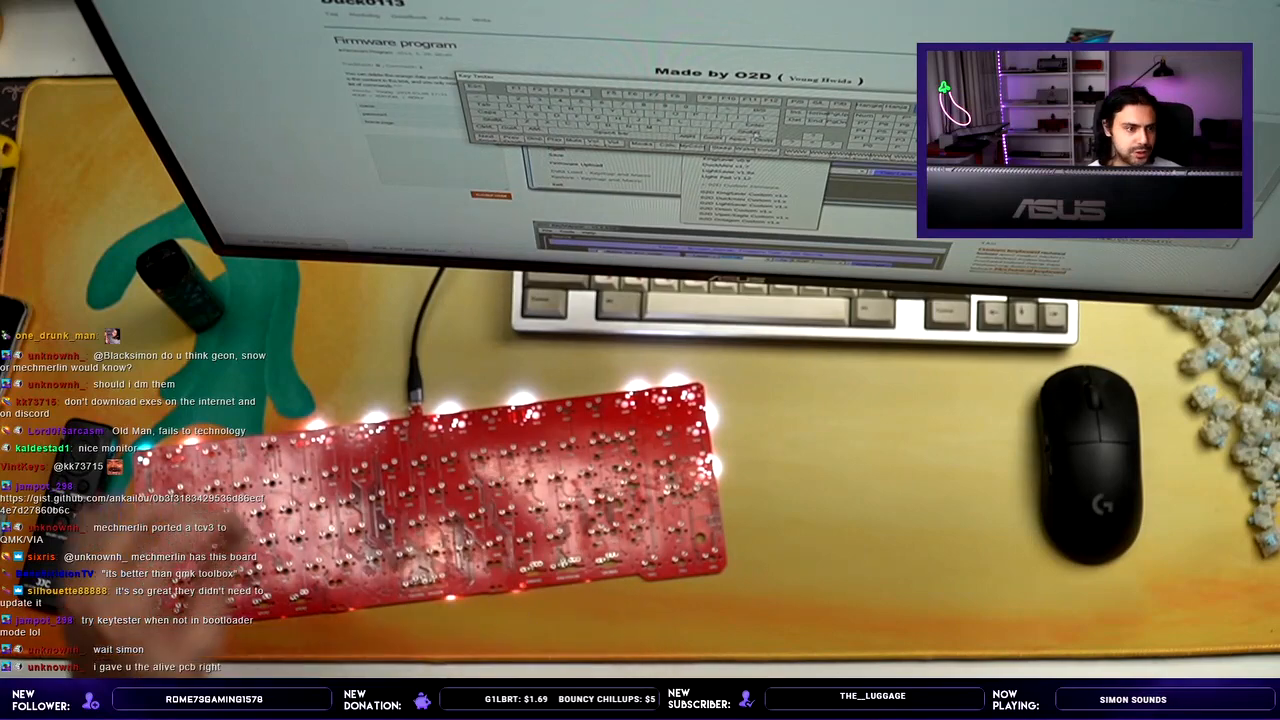
{"action": "mouse_move", "coordinate": [1080, 470]}
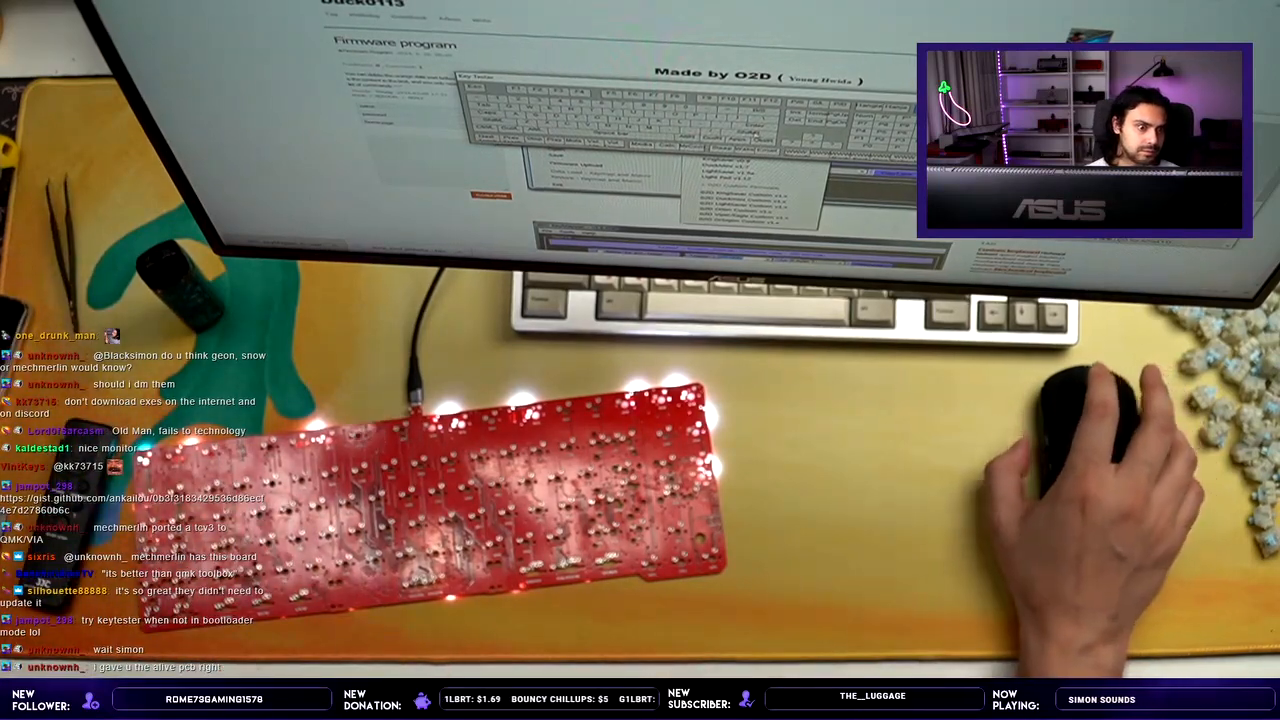